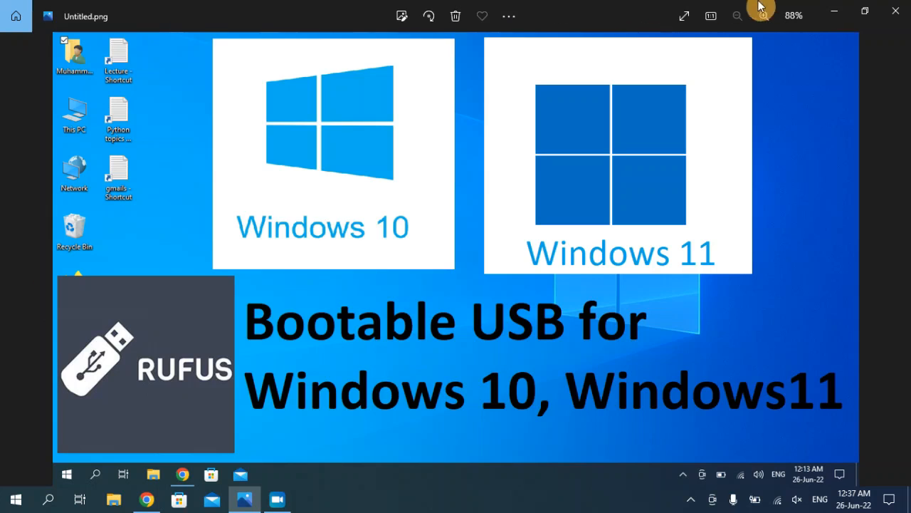
- Close the Rufus thumbnail image in Photos, returning to the desktop
{"action": "left_click", "coordinate": [894, 15]}
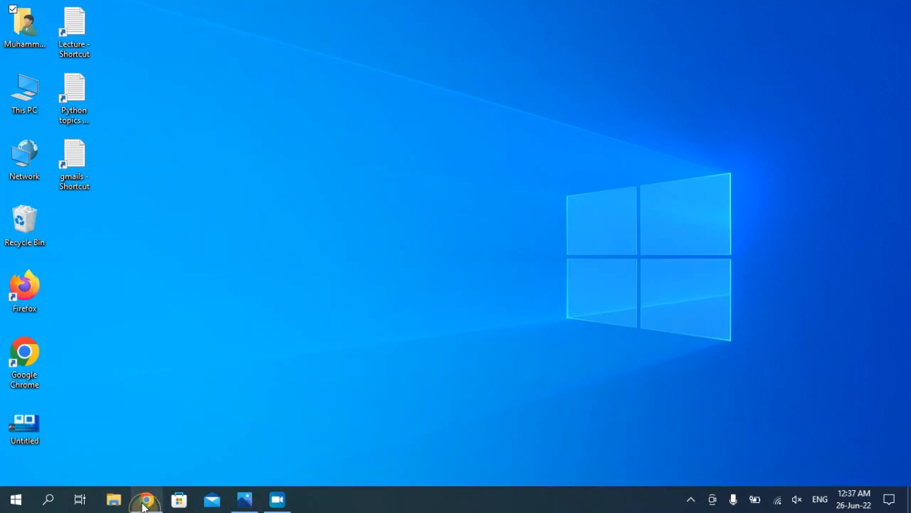
- Reach Microsoft's Windows 10 download page in Chrome and download the media creation tool
{"action": "left_click", "coordinate": [145, 498]}
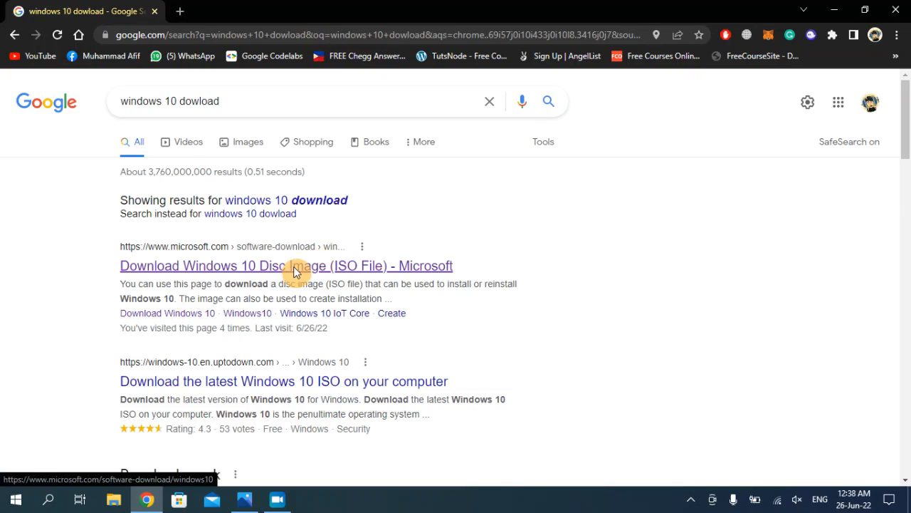
{"action": "mouse_move", "coordinate": [202, 253]}
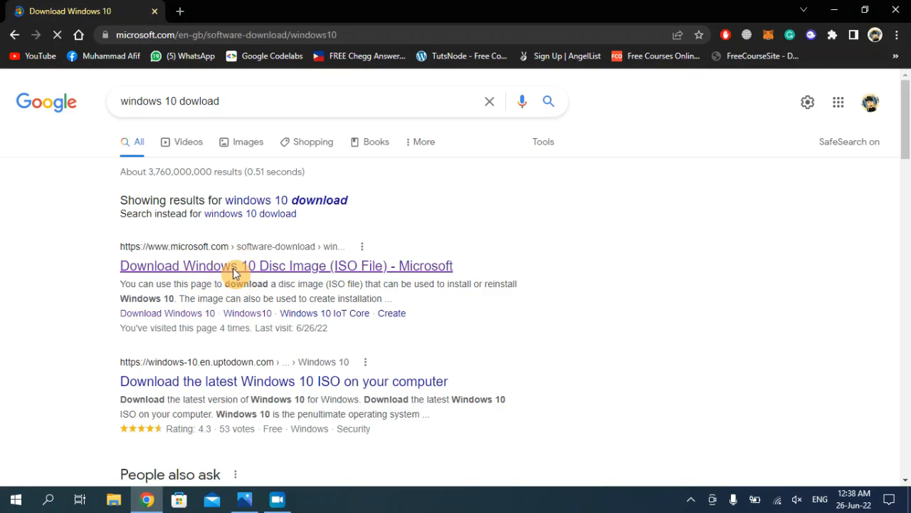
{"action": "left_click", "coordinate": [286, 267]}
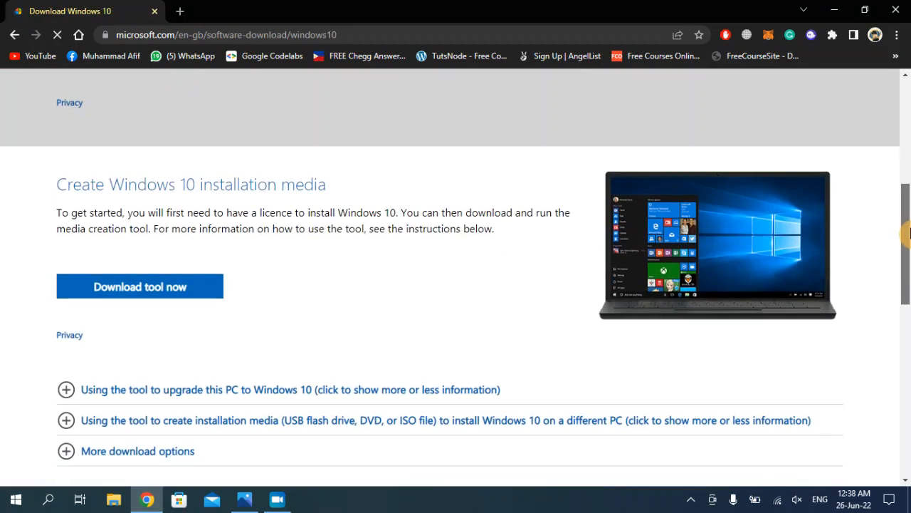
{"action": "left_click", "coordinate": [140, 286]}
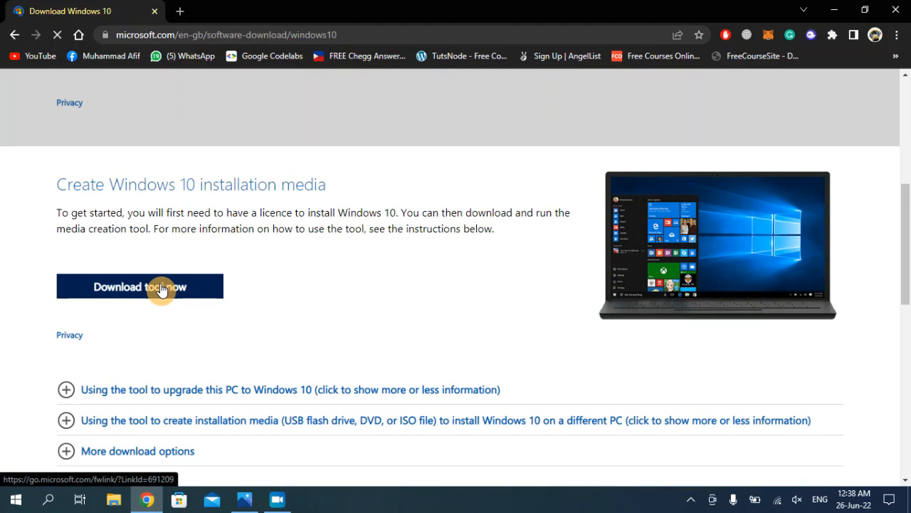
{"action": "left_click", "coordinate": [140, 287]}
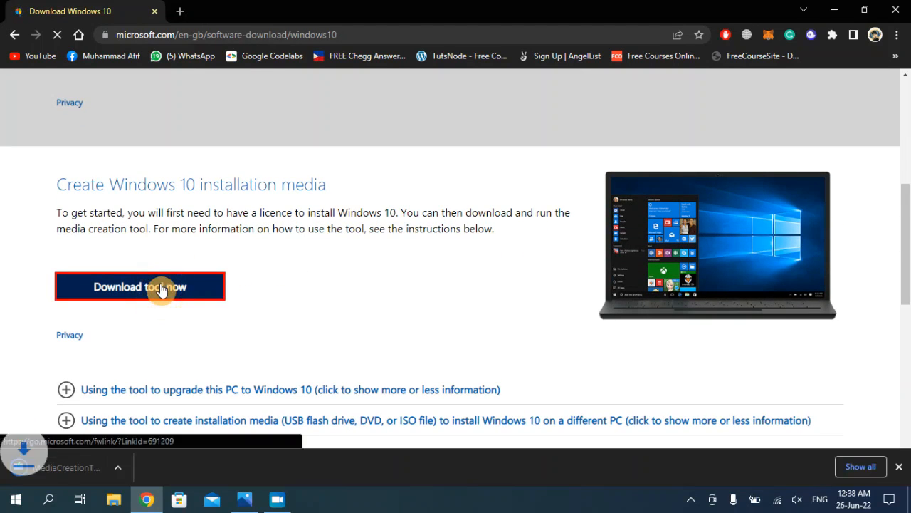
- Run the tool, accept the licence, choose installation media for another PC with recommended language/edition
{"action": "left_click", "coordinate": [140, 286]}
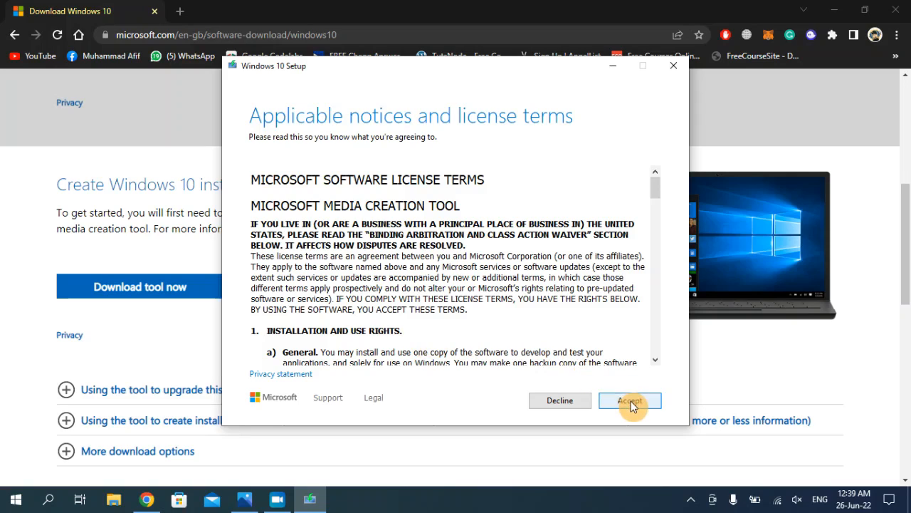
{"action": "left_click", "coordinate": [629, 400]}
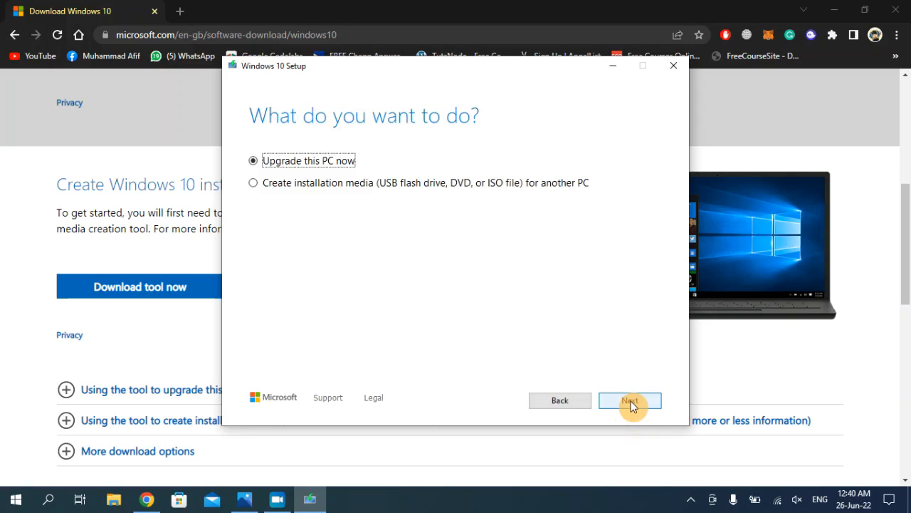
{"action": "mouse_move", "coordinate": [501, 249]}
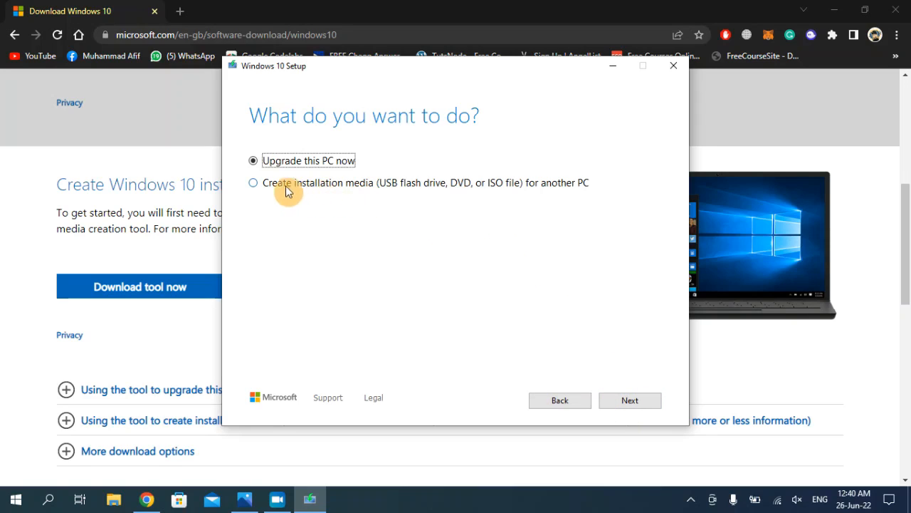
{"action": "left_click", "coordinate": [253, 182]}
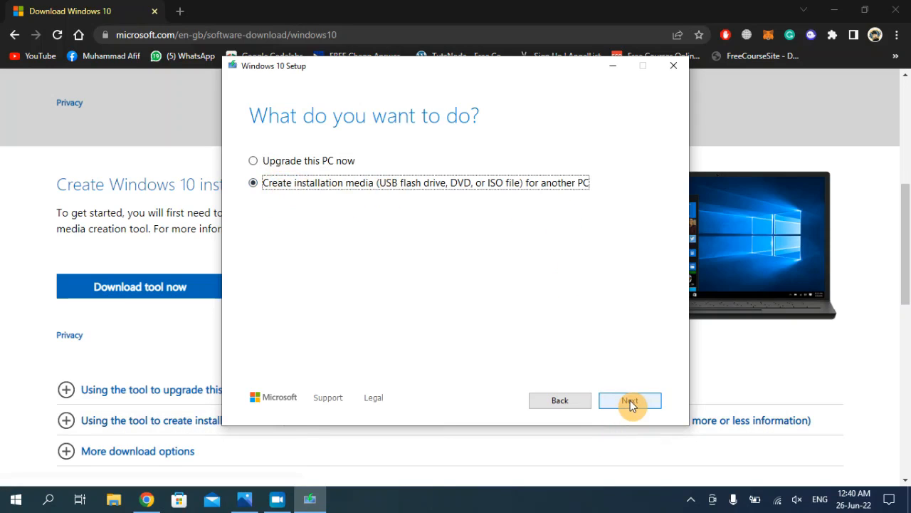
{"action": "left_click", "coordinate": [629, 400]}
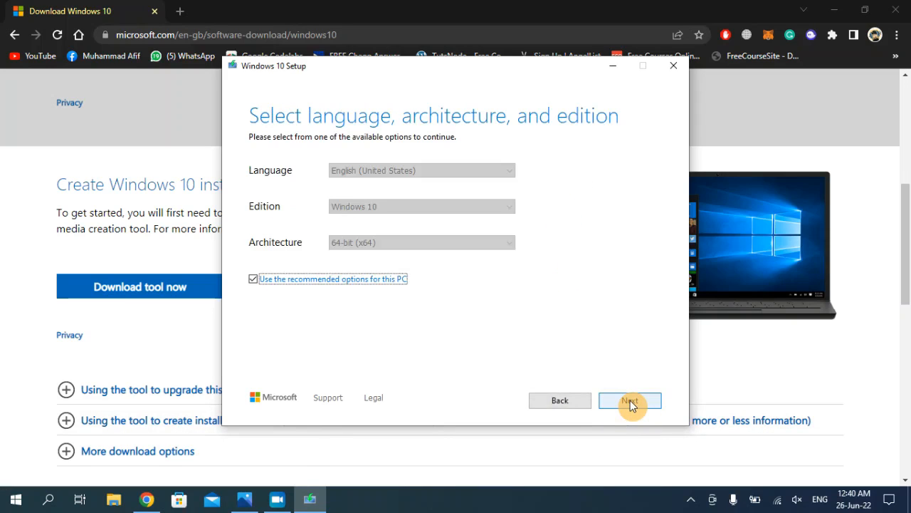
{"action": "mouse_move", "coordinate": [610, 350]}
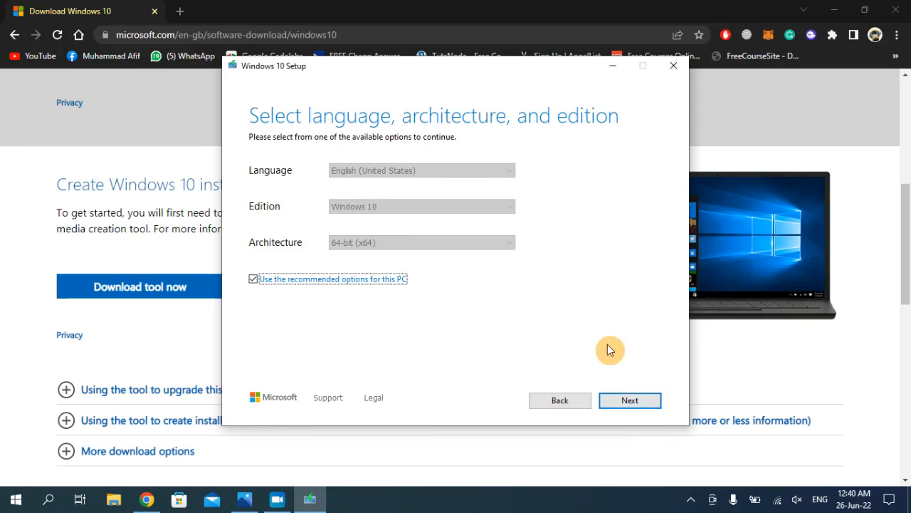
{"action": "left_click", "coordinate": [629, 400]}
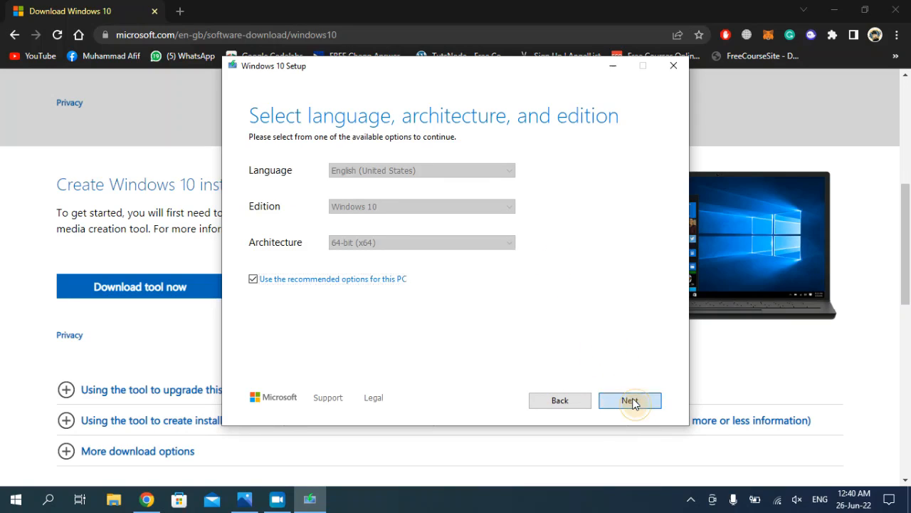
{"action": "left_click", "coordinate": [629, 400]}
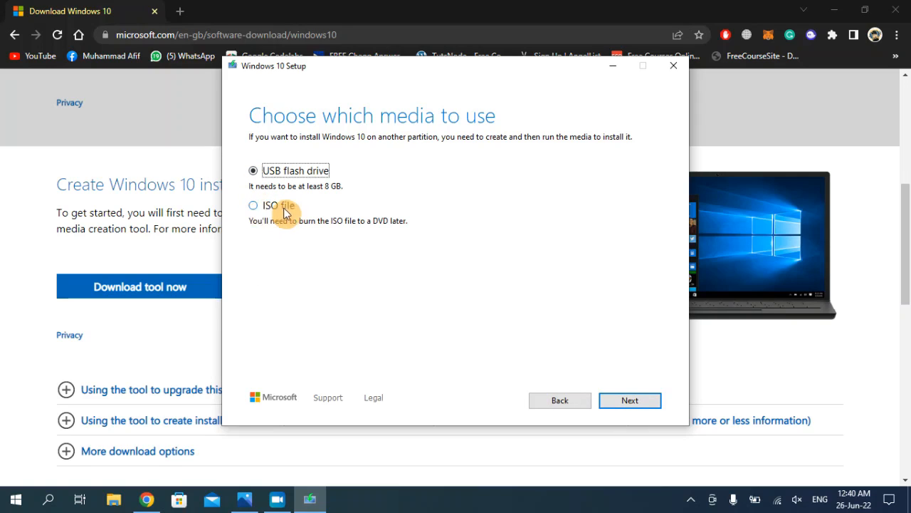
- Choose ISO file output and save the Windows ISO to the Desktop
{"action": "left_click", "coordinate": [254, 205]}
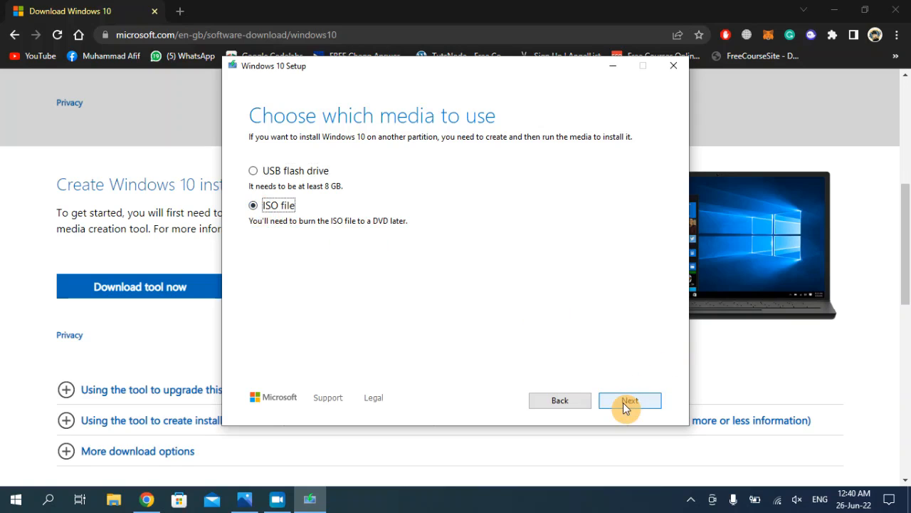
{"action": "left_click", "coordinate": [629, 400]}
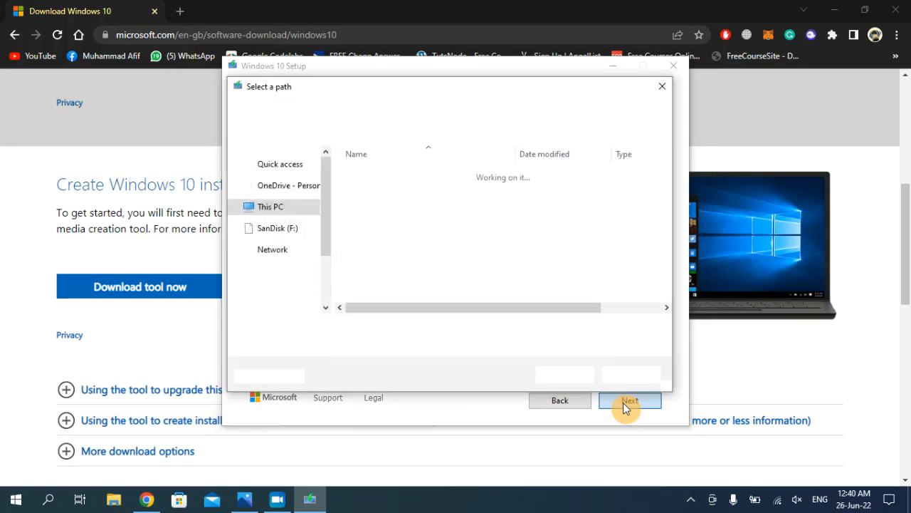
{"action": "left_click", "coordinate": [630, 400]}
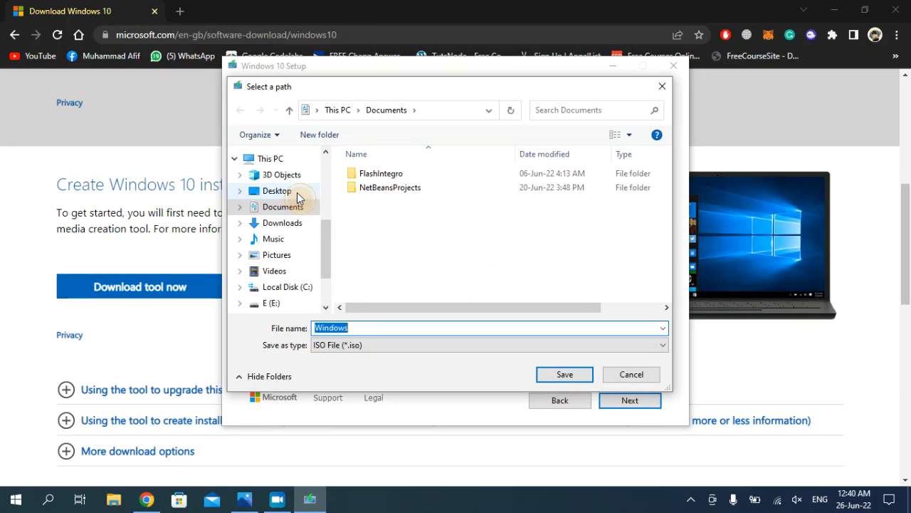
{"action": "left_click", "coordinate": [276, 191]}
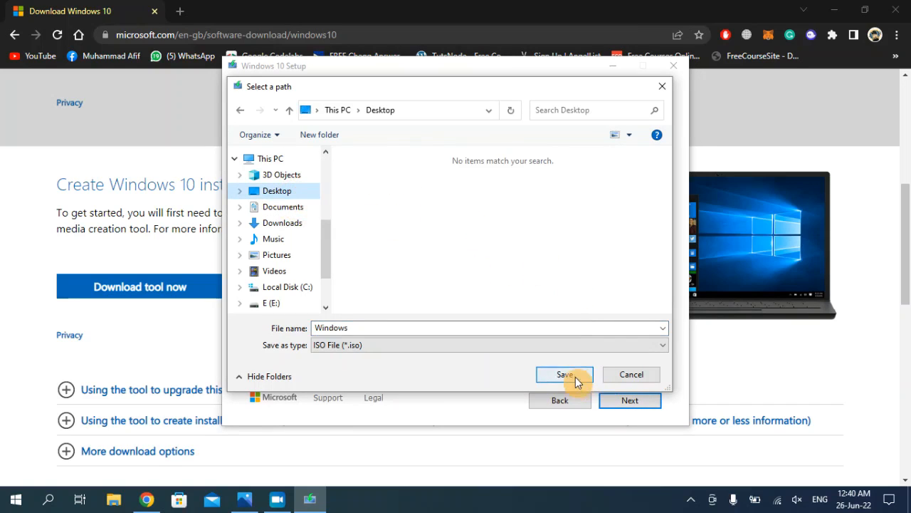
{"action": "left_click", "coordinate": [564, 374]}
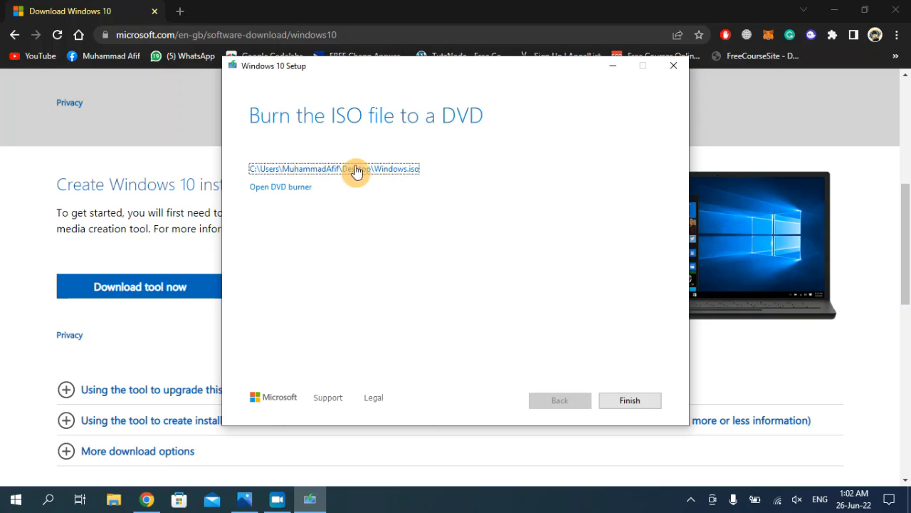
{"action": "mouse_move", "coordinate": [367, 178]}
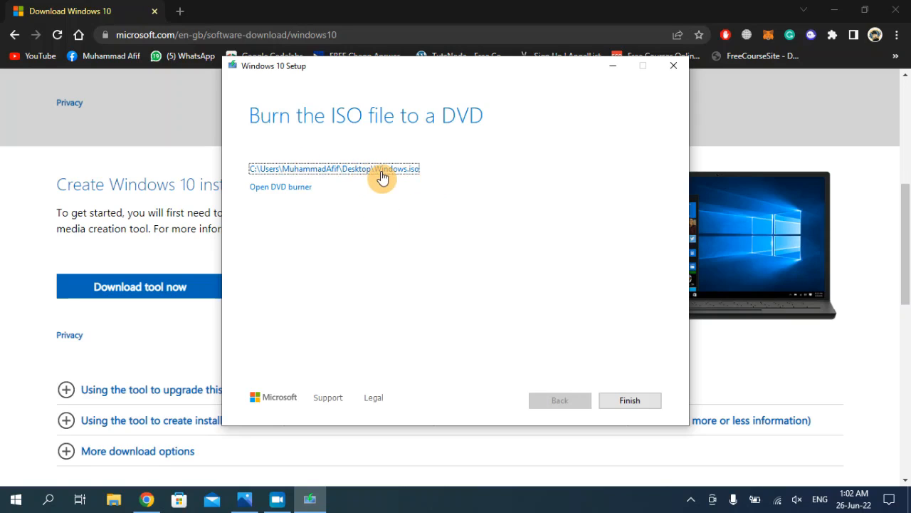
{"action": "mouse_move", "coordinate": [610, 382]}
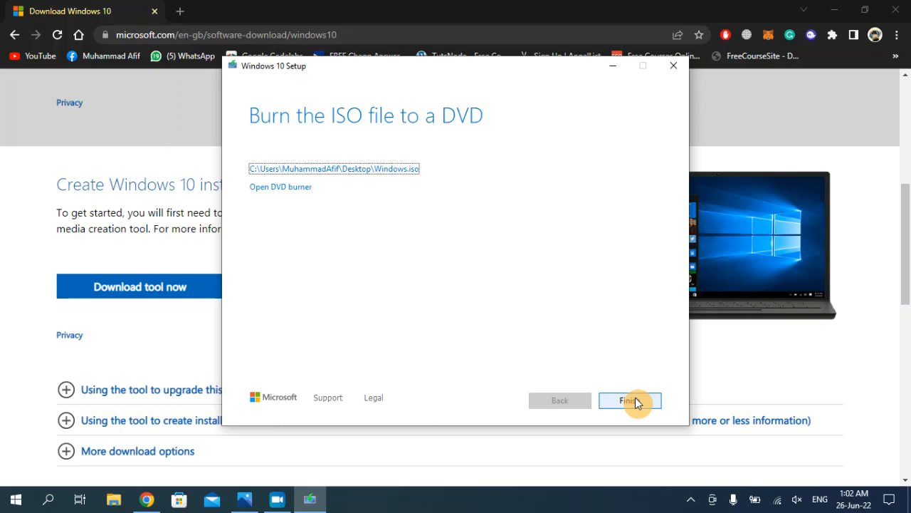
- Finish and close Windows 10 Setup, leaving Windows.iso on the desktop
{"action": "left_click", "coordinate": [629, 400]}
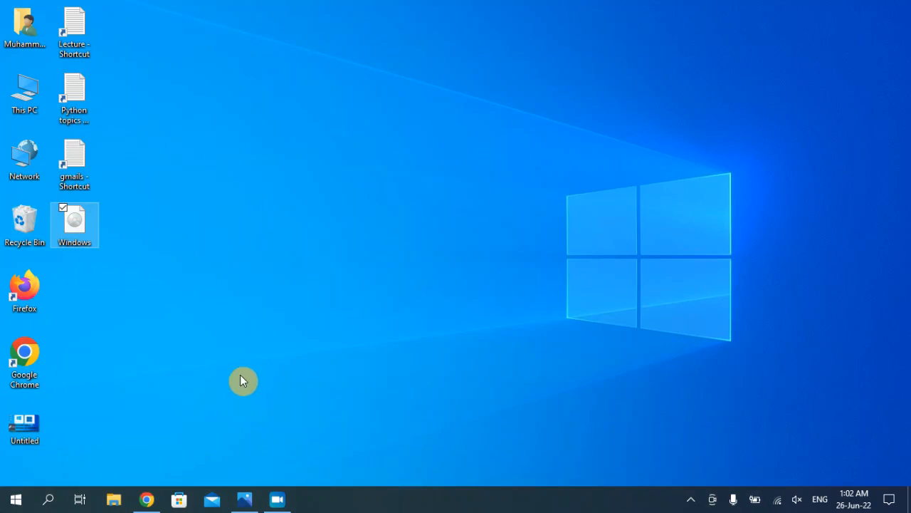
{"action": "mouse_move", "coordinate": [219, 404]}
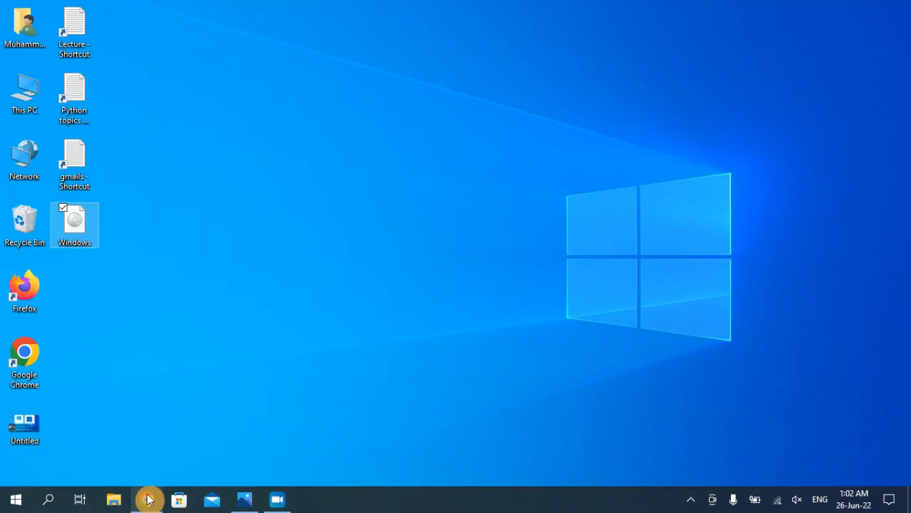
- Search 'rufus logo', open rufus.ie and scroll to the Rufus 3.18 download section
{"action": "left_click", "coordinate": [148, 499]}
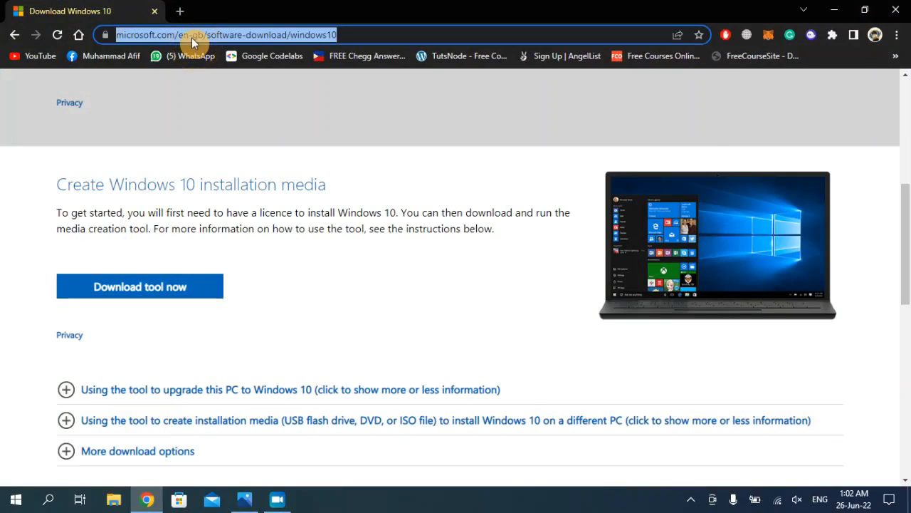
{"action": "type", "text": "rufus logo"}
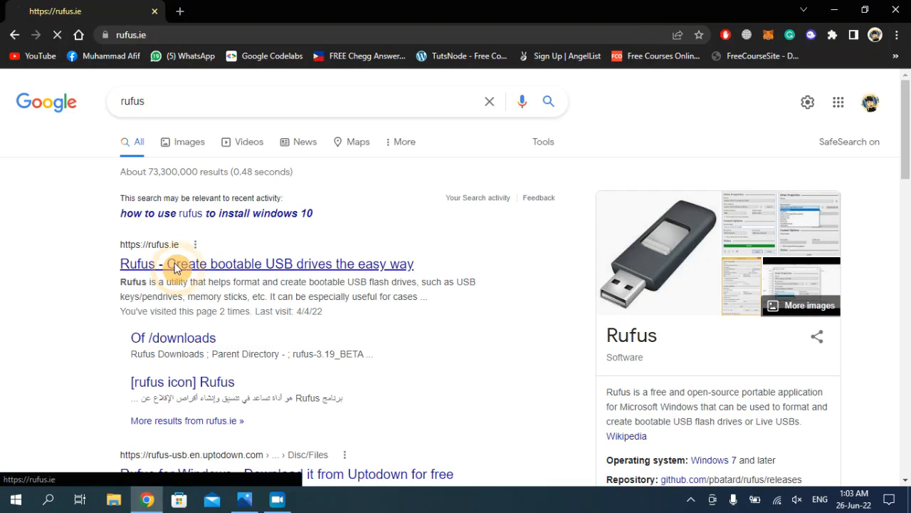
{"action": "left_click", "coordinate": [265, 263]}
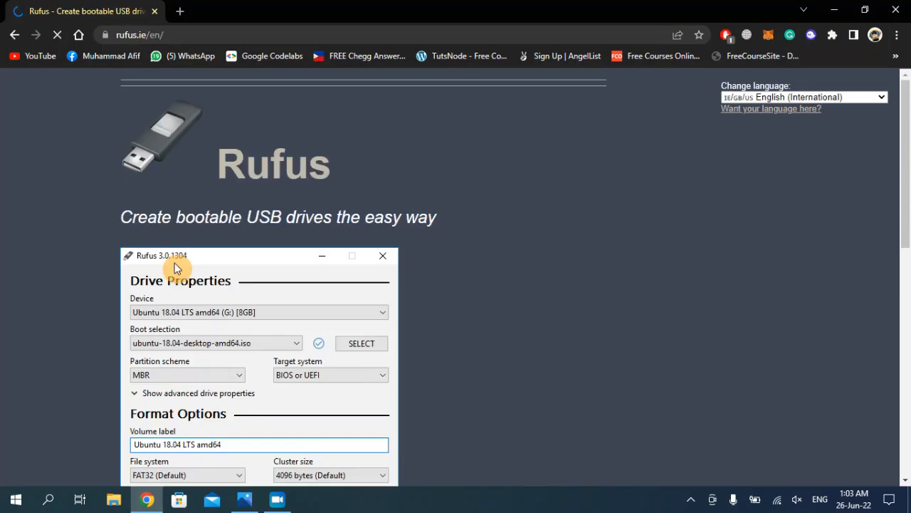
{"action": "scroll", "scroll_direction": "down", "scroll_amount": 3}
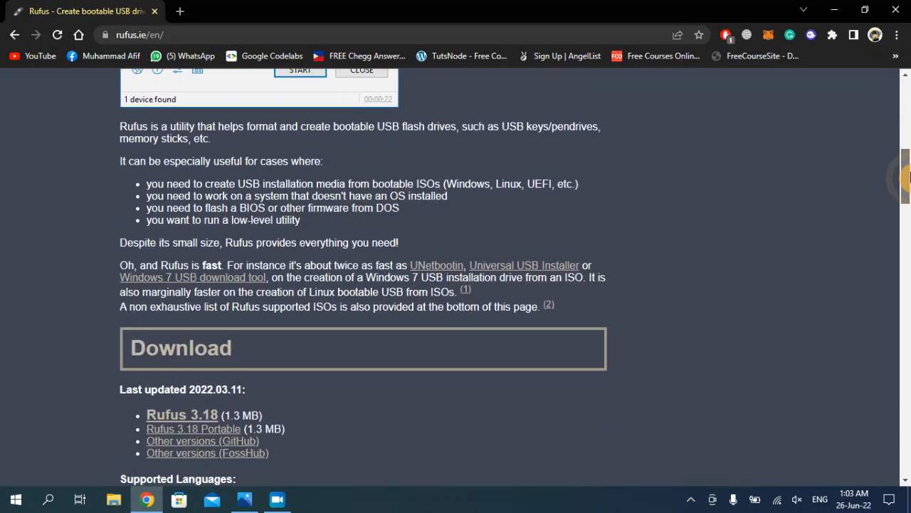
{"action": "scroll", "scroll_direction": "down", "scroll_amount": 3}
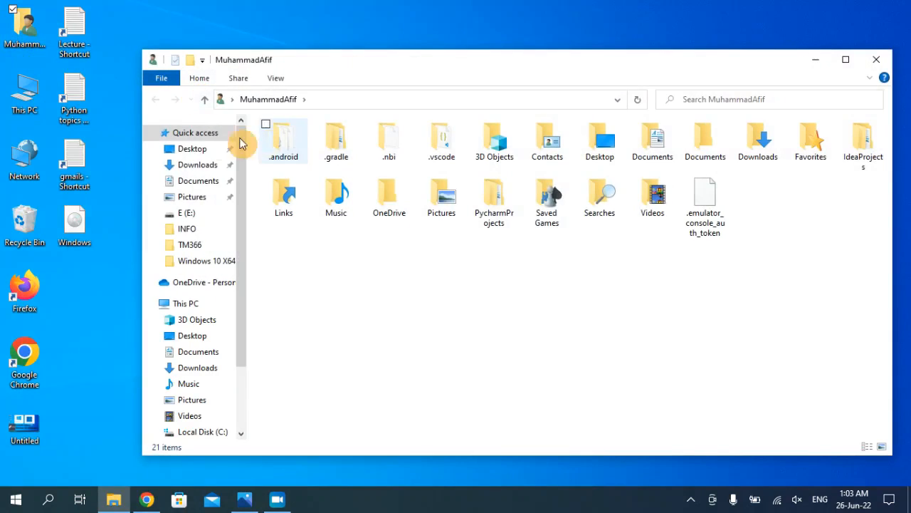
- Launch Rufus 3.18 from the Downloads folder in File Explorer
{"action": "left_click", "coordinate": [197, 165]}
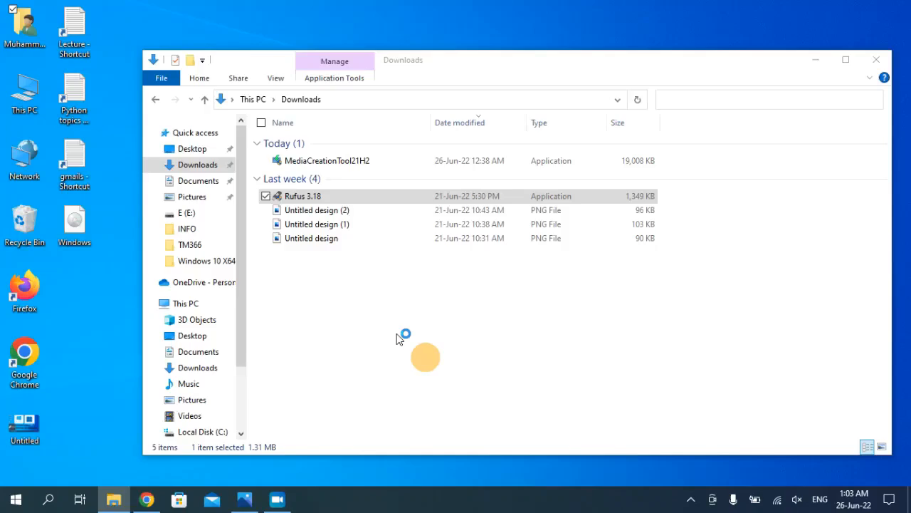
{"action": "double_click", "coordinate": [302, 196]}
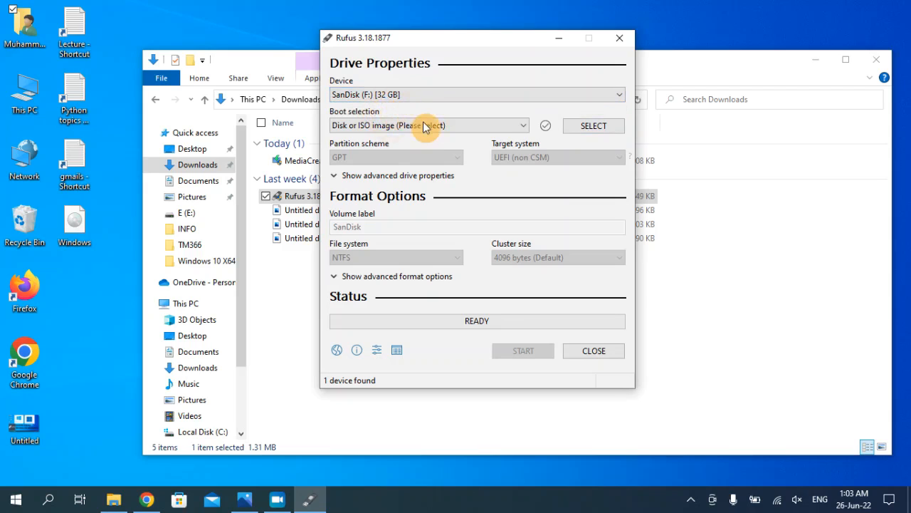
{"action": "left_click", "coordinate": [428, 125]}
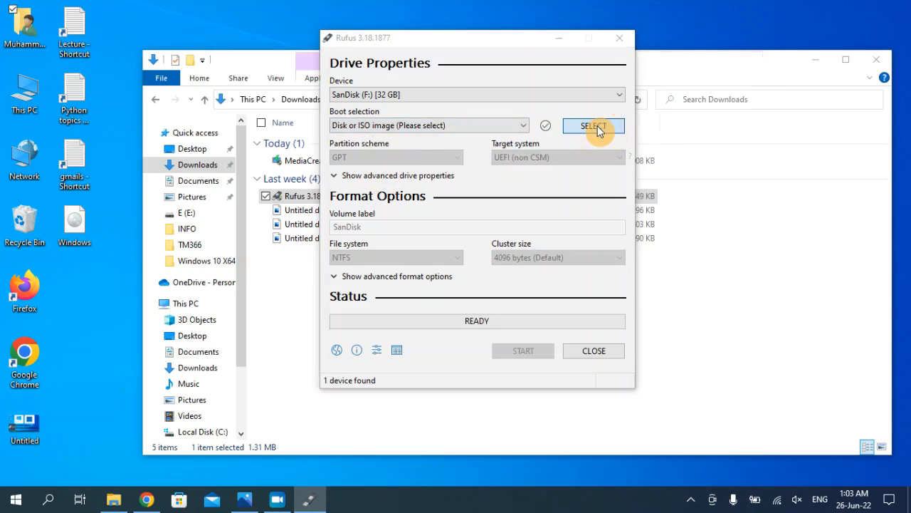
{"action": "left_click", "coordinate": [592, 126]}
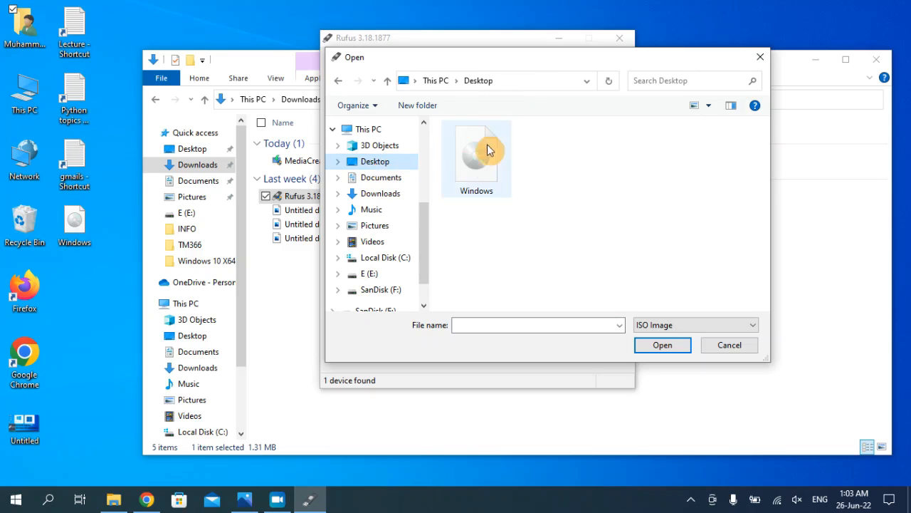
- Select Windows.iso on the Desktop as Rufus's boot image
{"action": "left_click", "coordinate": [475, 154]}
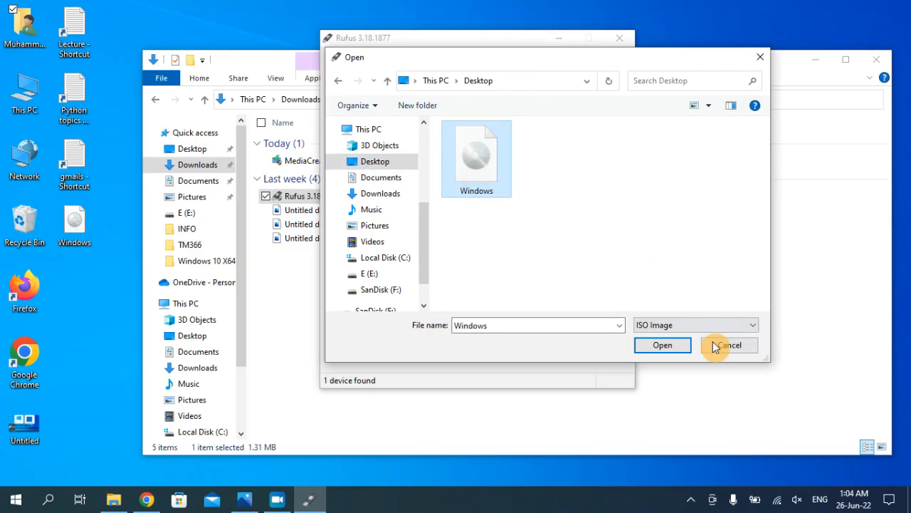
{"action": "left_click", "coordinate": [661, 345]}
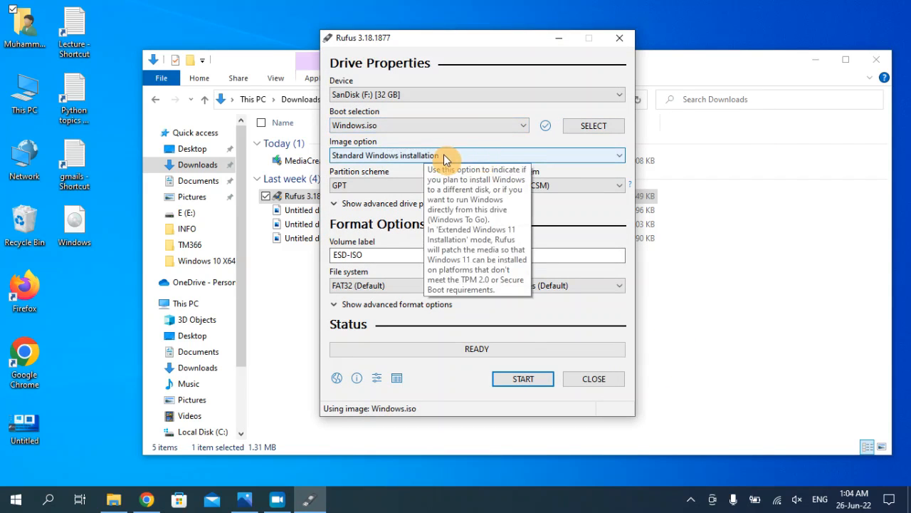
{"action": "mouse_move", "coordinate": [393, 164]}
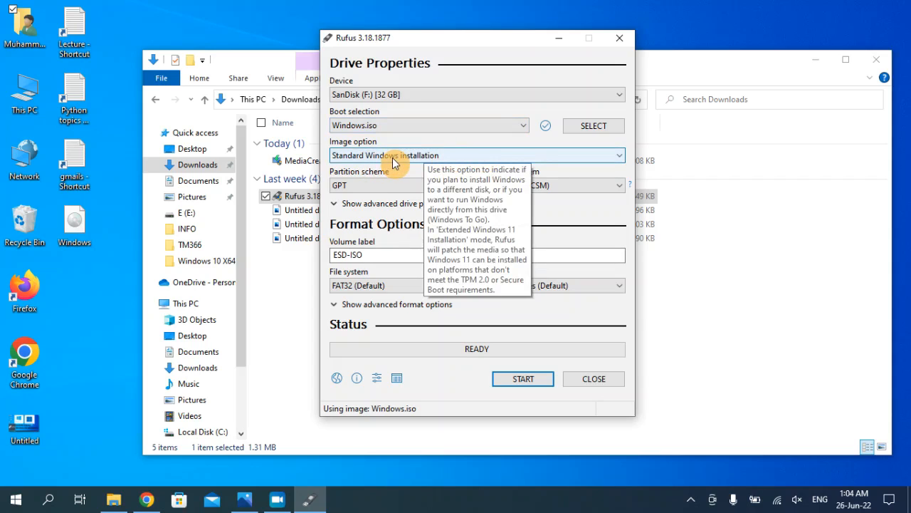
{"action": "left_click", "coordinate": [477, 155]}
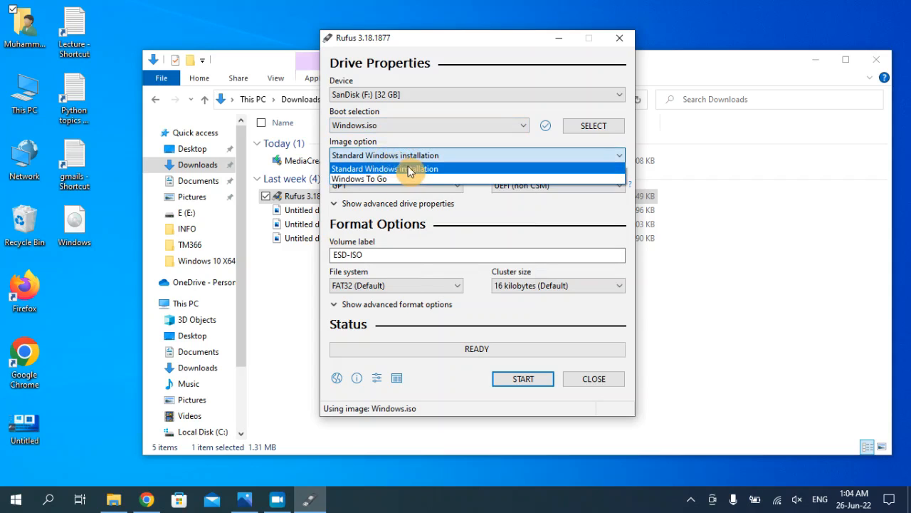
{"action": "left_click", "coordinate": [385, 155]}
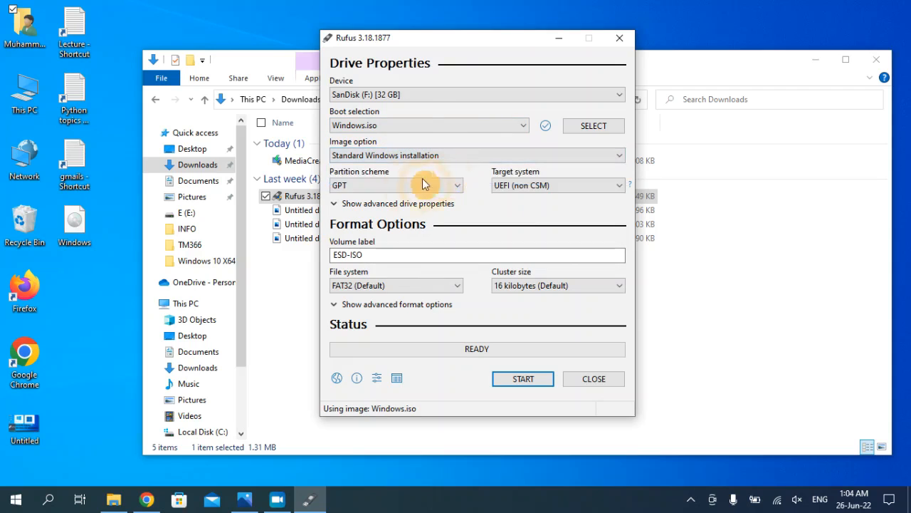
{"action": "mouse_move", "coordinate": [370, 179]}
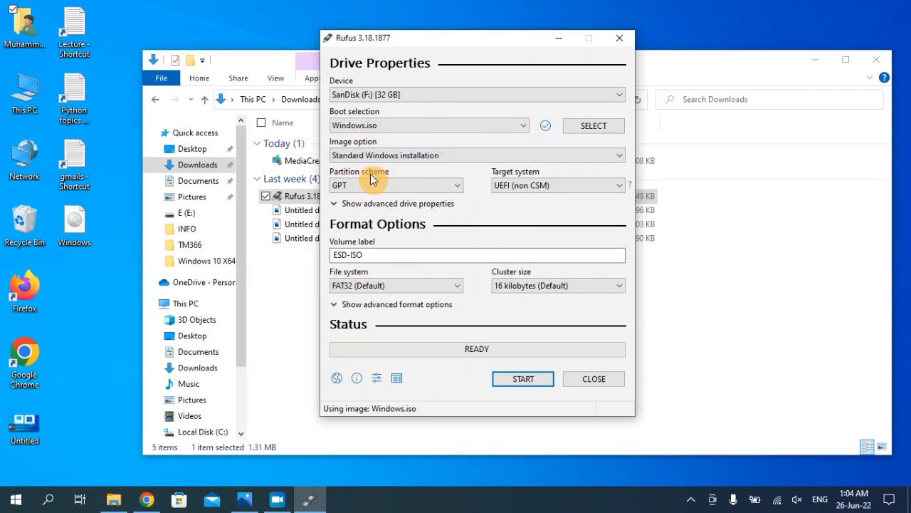
{"action": "mouse_move", "coordinate": [382, 188]}
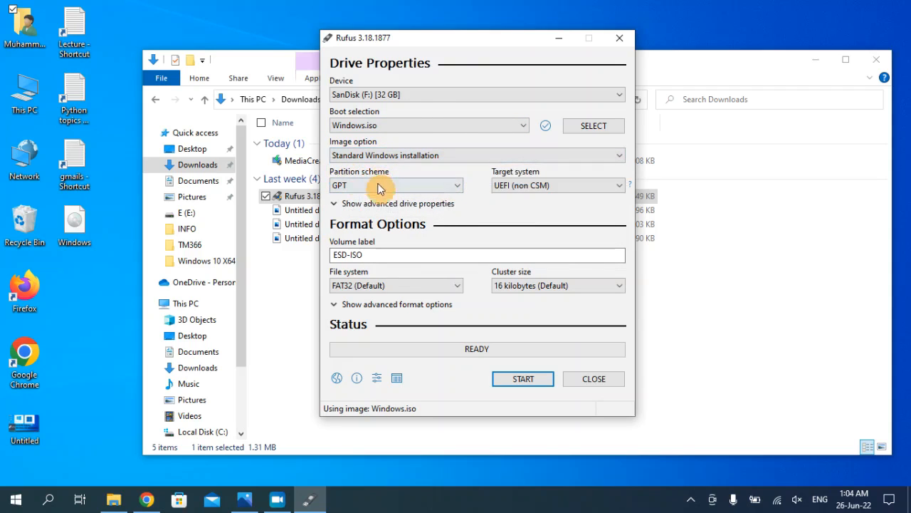
{"action": "left_click", "coordinate": [395, 186]}
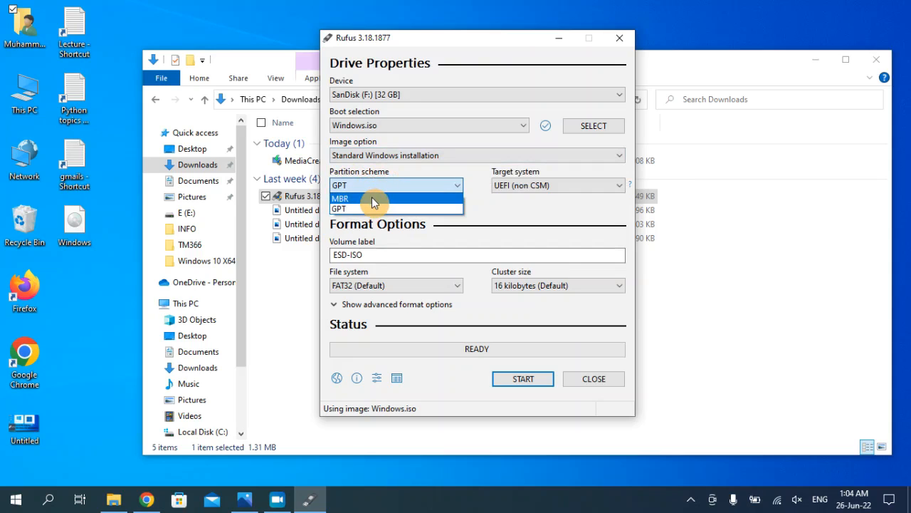
{"action": "mouse_move", "coordinate": [383, 192]}
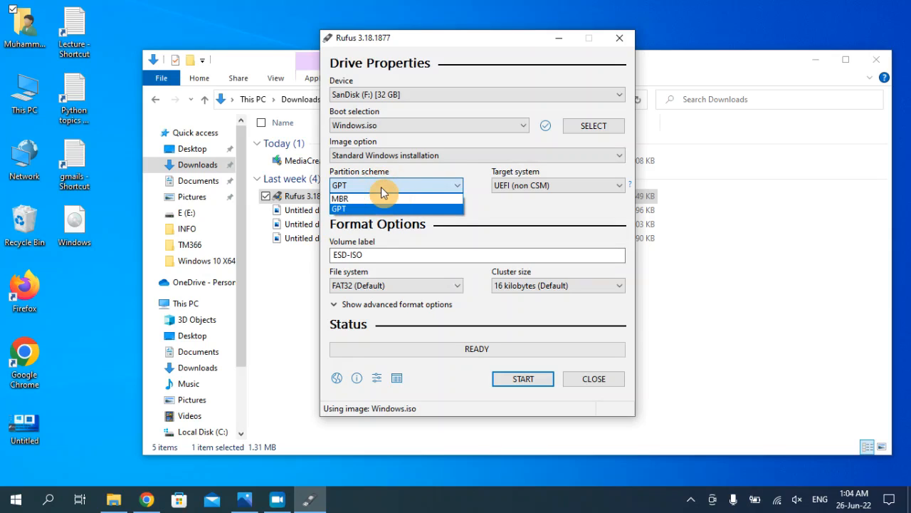
{"action": "left_click", "coordinate": [339, 207]}
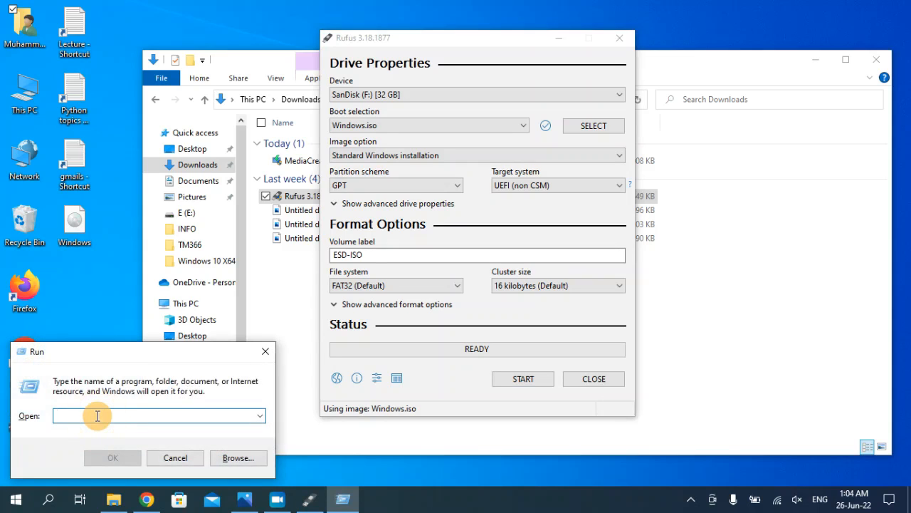
- Launch Disk Management via diskmgmt.msc in the Run box
{"action": "type", "text": "diskmg"}
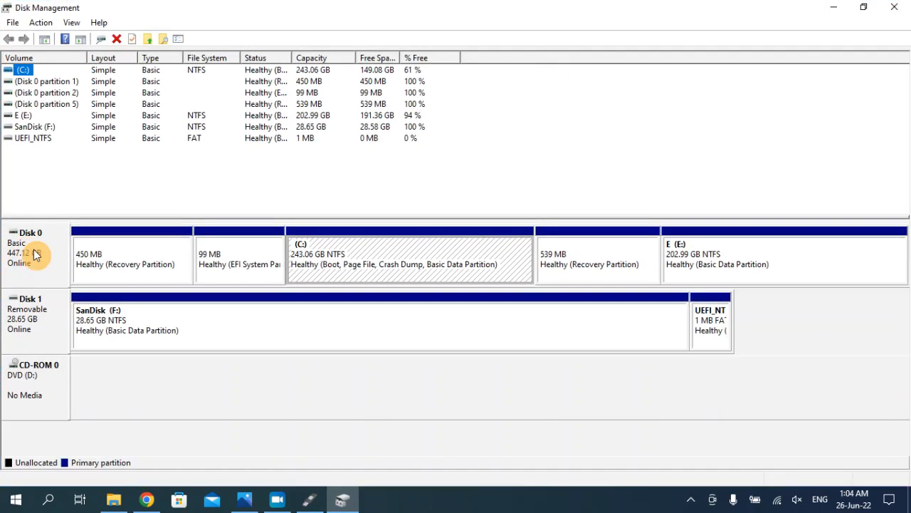
- View Disk 0's properties, identifying it as the Lexar 480GB SSD
{"action": "right_click", "coordinate": [29, 245]}
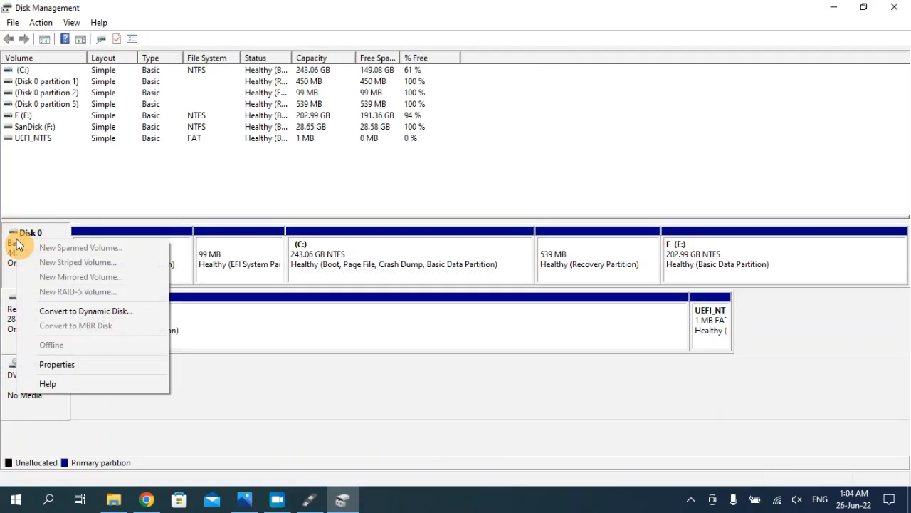
{"action": "mouse_move", "coordinate": [71, 364]}
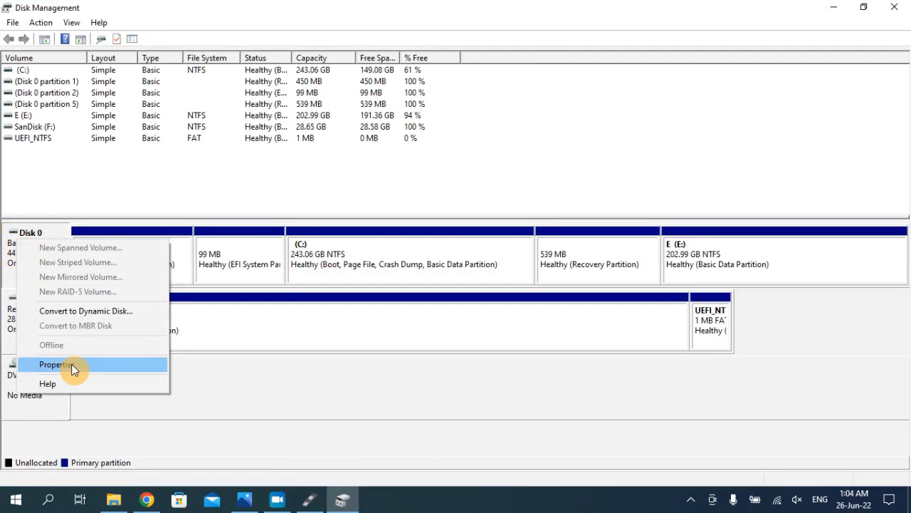
{"action": "left_click", "coordinate": [57, 365]}
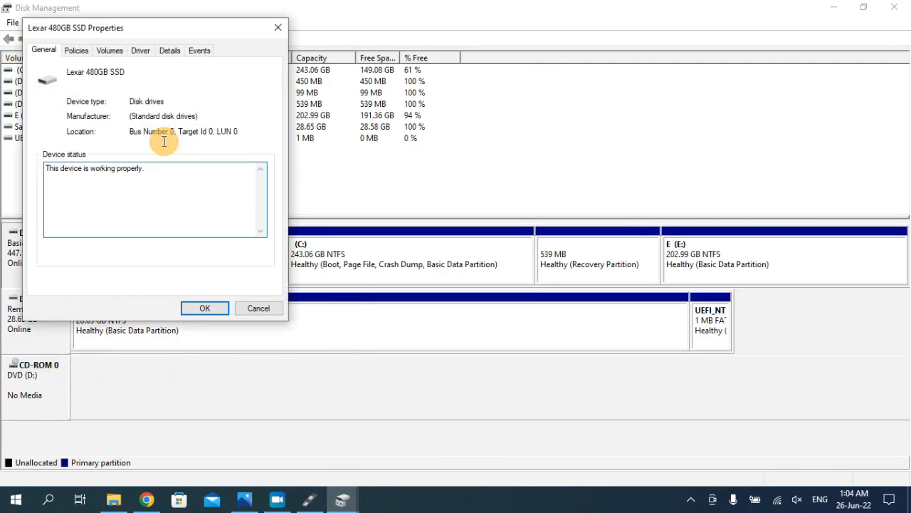
{"action": "left_click", "coordinate": [110, 49]}
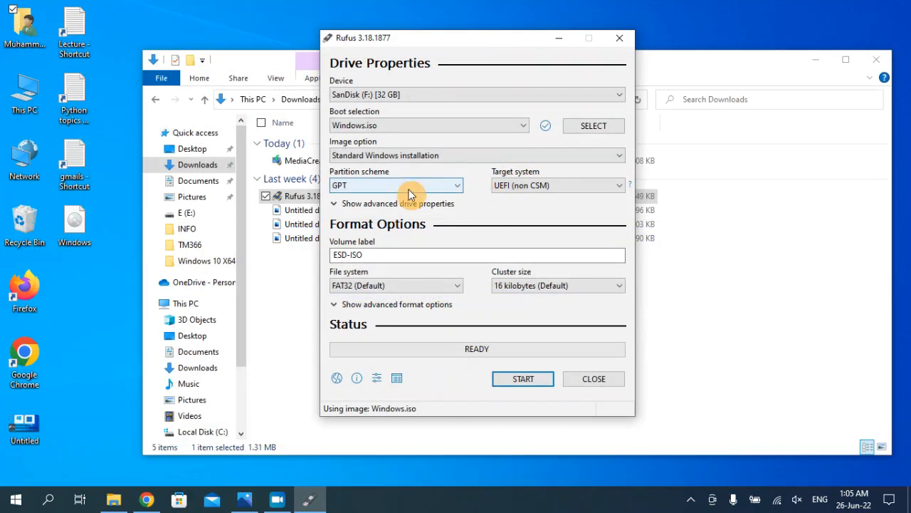
{"action": "left_click", "coordinate": [396, 185]}
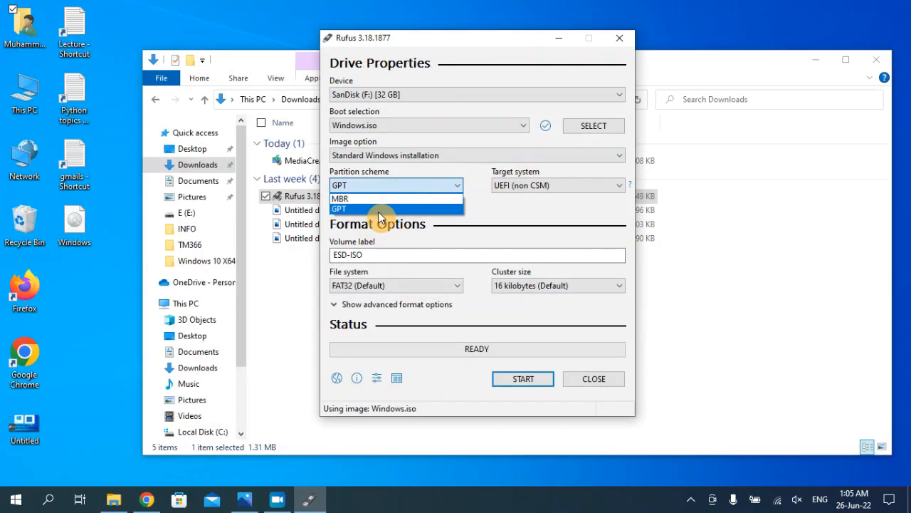
{"action": "left_click", "coordinate": [339, 208]}
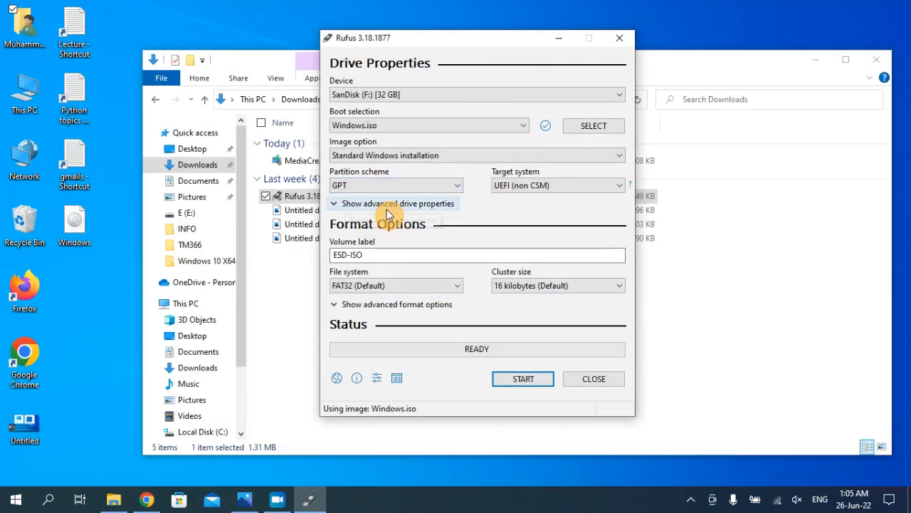
{"action": "left_click", "coordinate": [396, 185]}
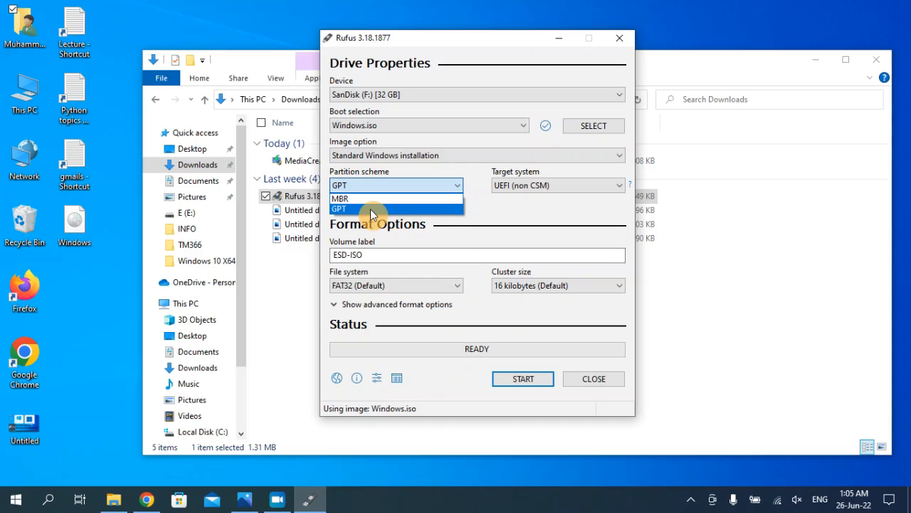
{"action": "left_click", "coordinate": [339, 208]}
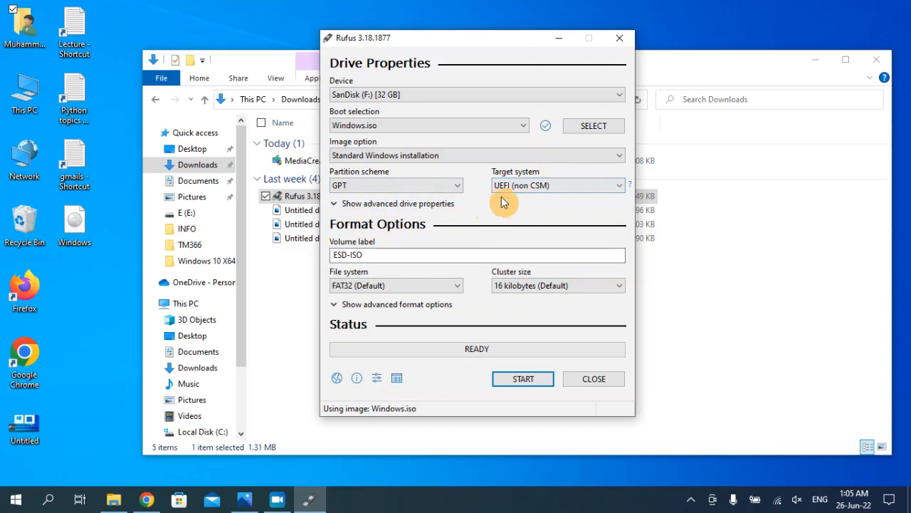
{"action": "left_click", "coordinate": [558, 186]}
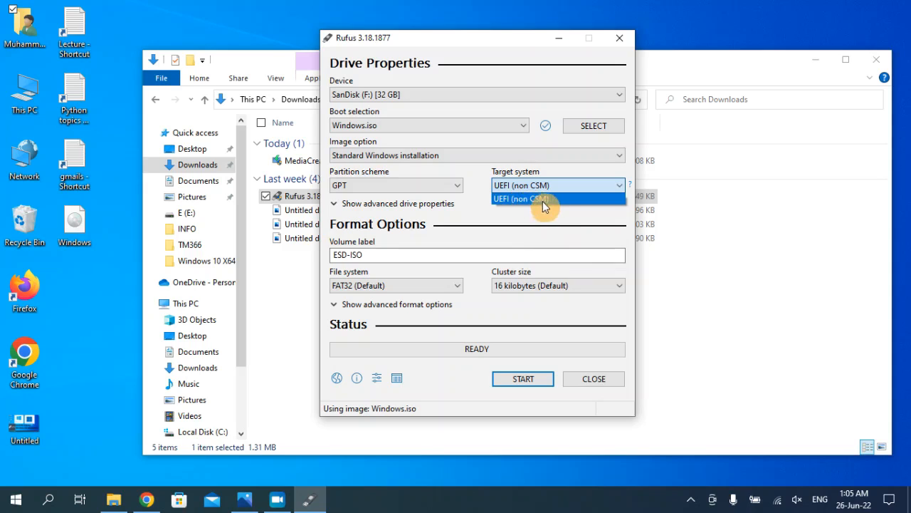
{"action": "left_click", "coordinate": [524, 199]}
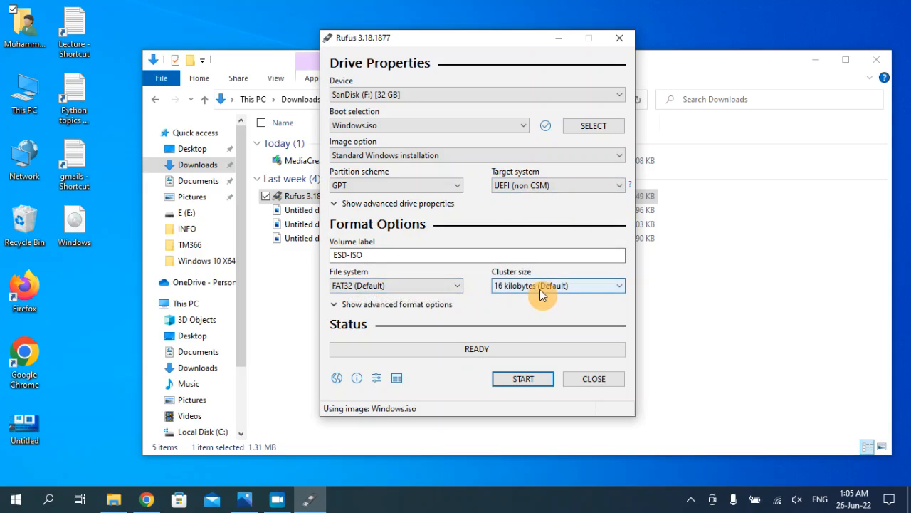
{"action": "mouse_move", "coordinate": [430, 302]}
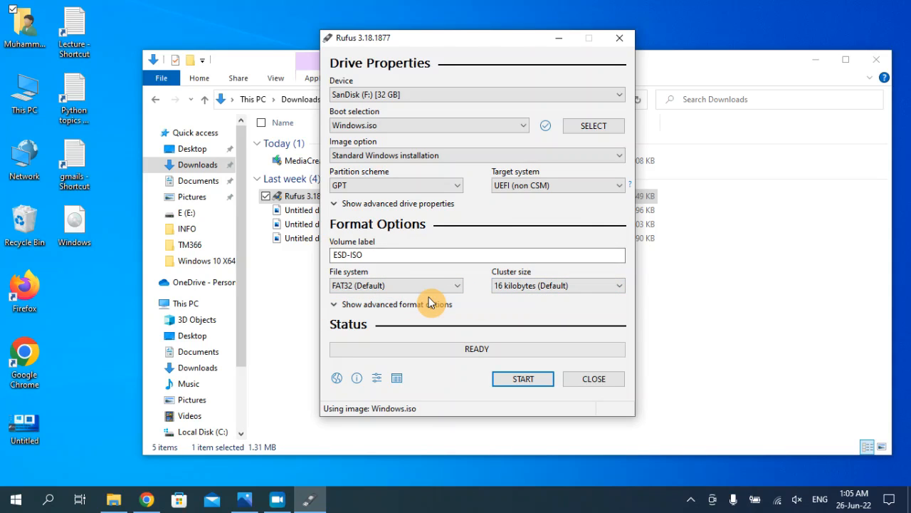
- Start the write, confirm erasing the SanDisk drive, and close Rufus once it reads READY
{"action": "left_click", "coordinate": [523, 379]}
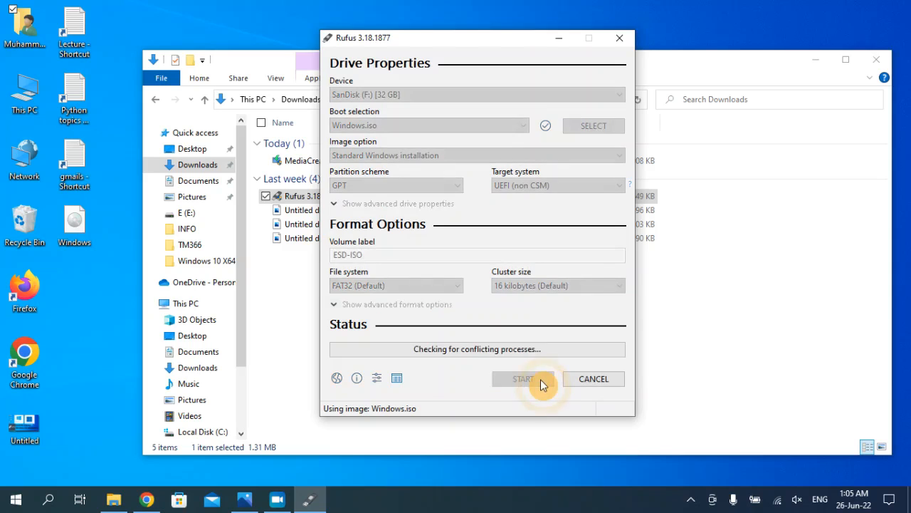
{"action": "left_click", "coordinate": [522, 379]}
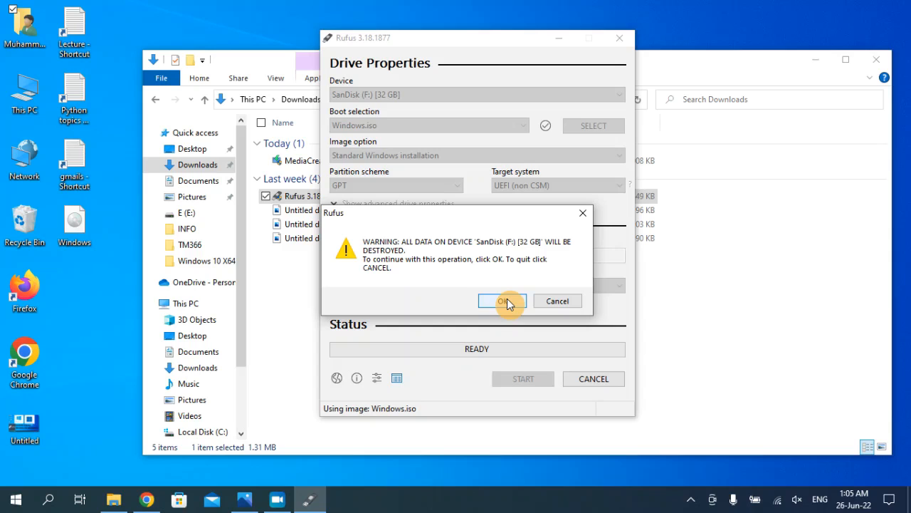
{"action": "left_click", "coordinate": [503, 300]}
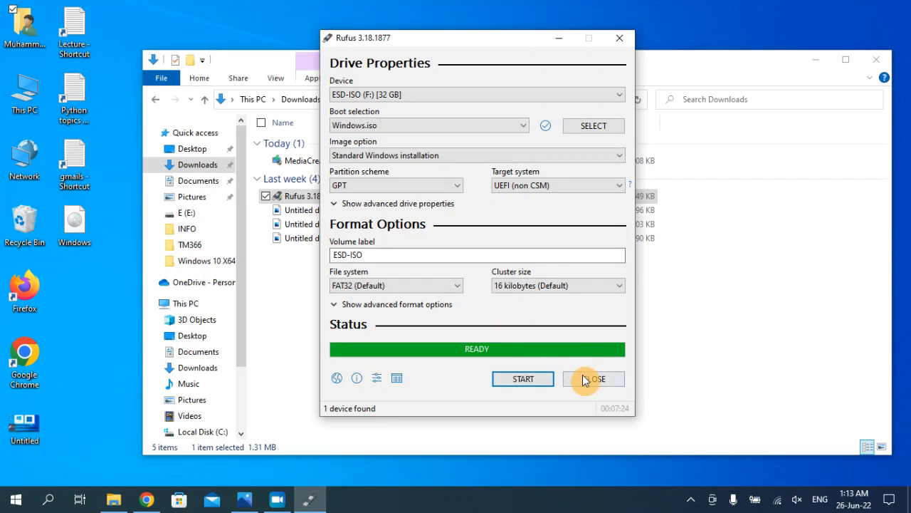
{"action": "left_click", "coordinate": [594, 379]}
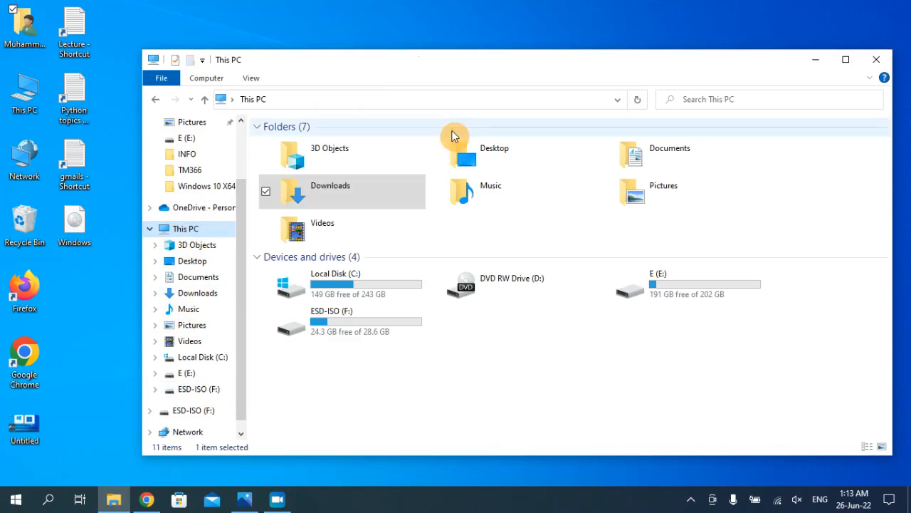
{"action": "left_click", "coordinate": [342, 320]}
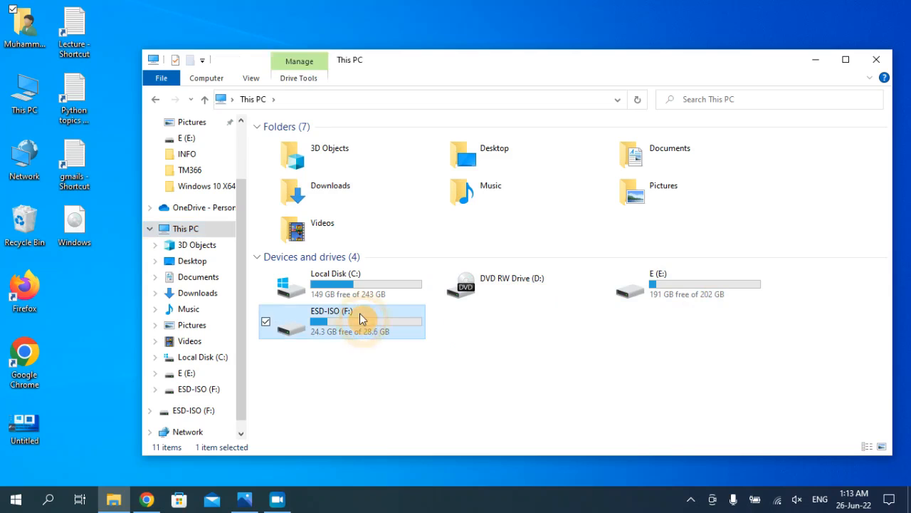
{"action": "double_click", "coordinate": [342, 320]}
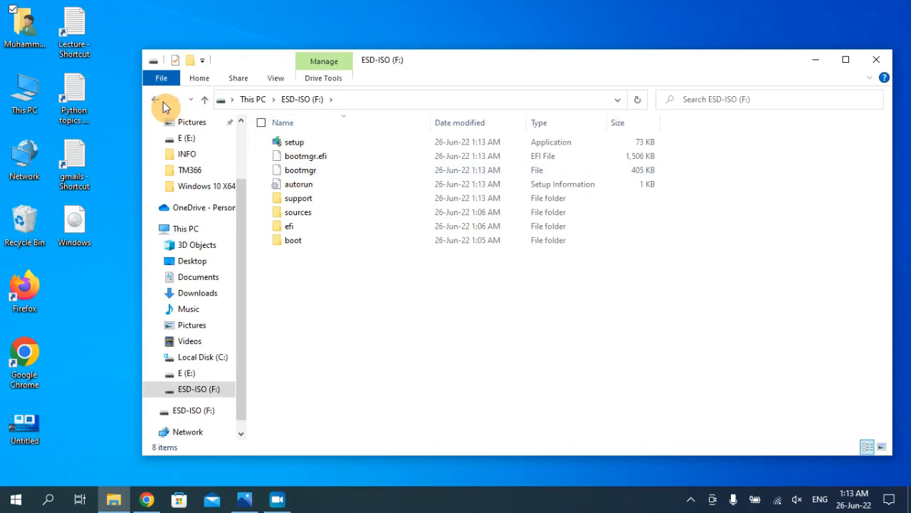
{"action": "left_click", "coordinate": [155, 99]}
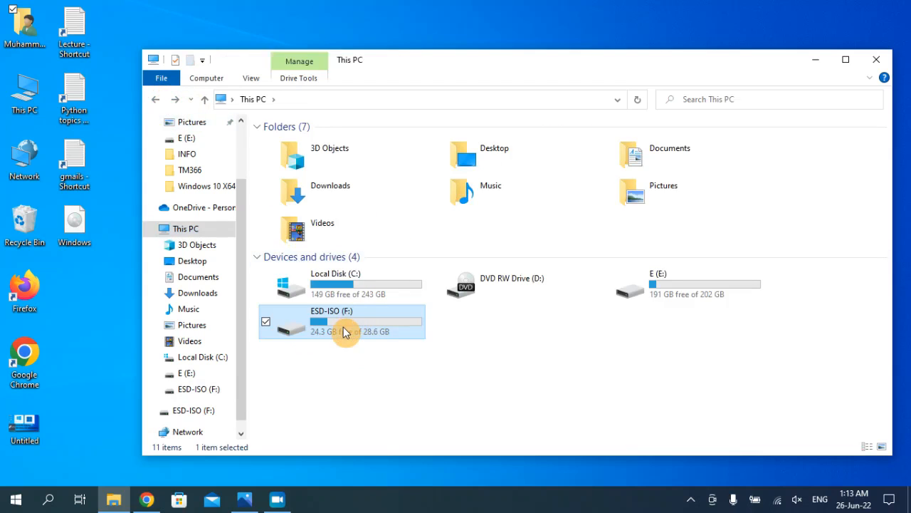
{"action": "mouse_move", "coordinate": [344, 330]}
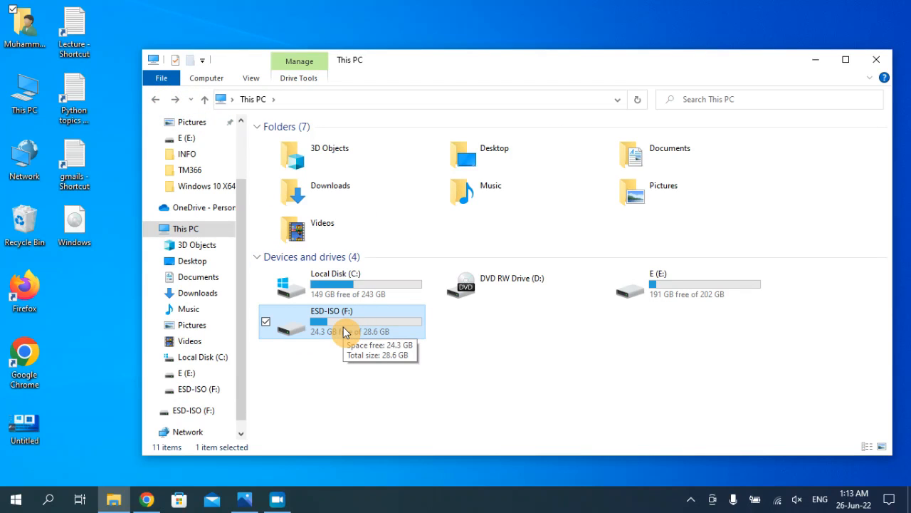